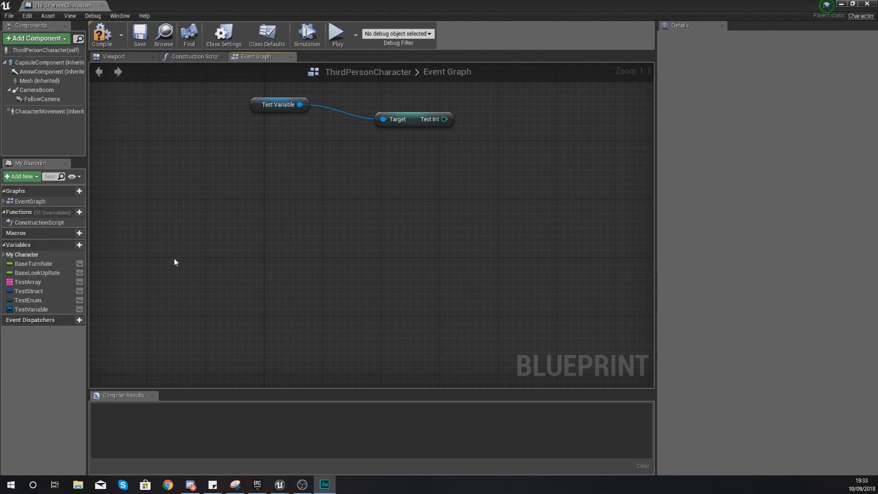
pyautogui.moveTo(141, 208)
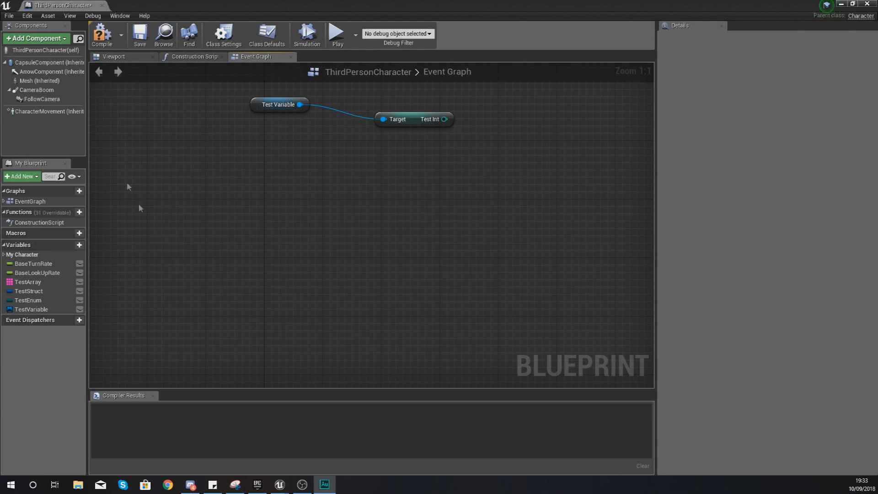
pyautogui.moveTo(50, 6)
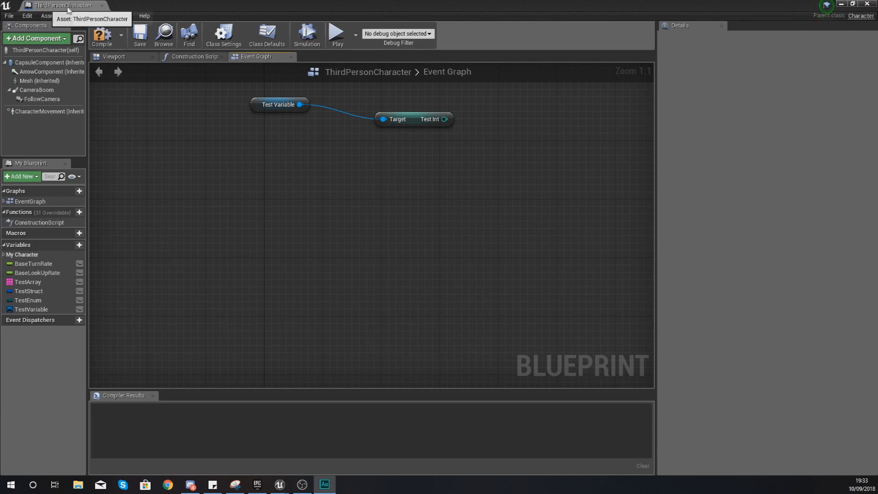
pyautogui.moveTo(270, 191)
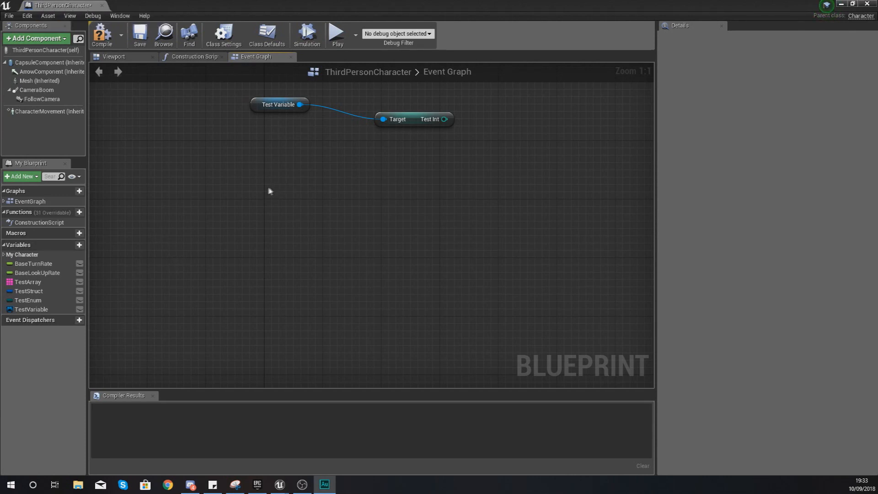
pyautogui.moveTo(253, 243)
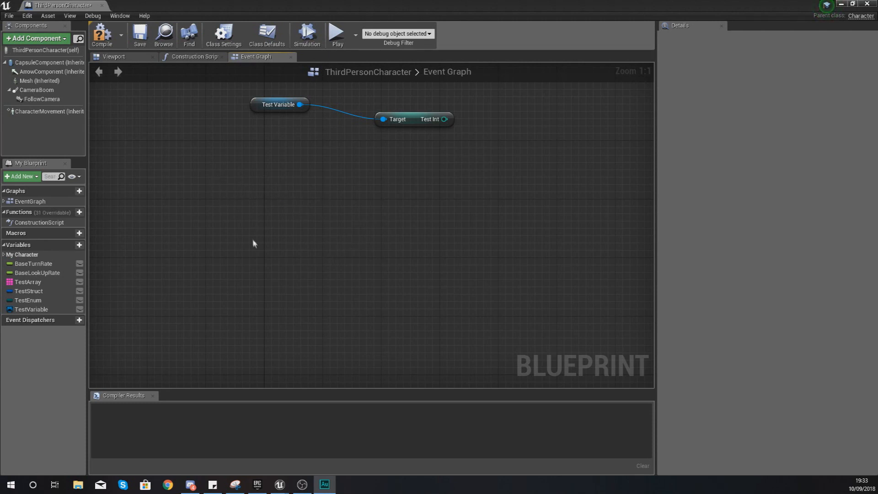
pyautogui.moveTo(260, 222)
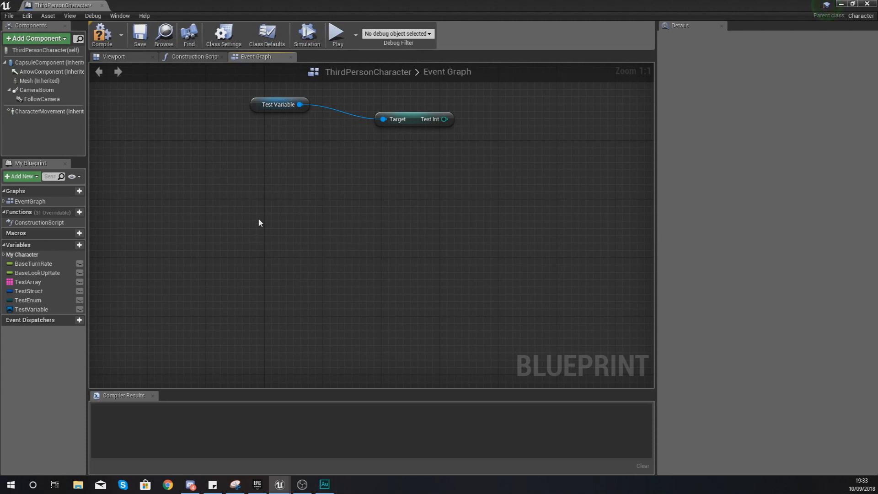
# - Place a Set Timer by Function Name node in the empty Event Graph
pyautogui.rightClick(259, 222)
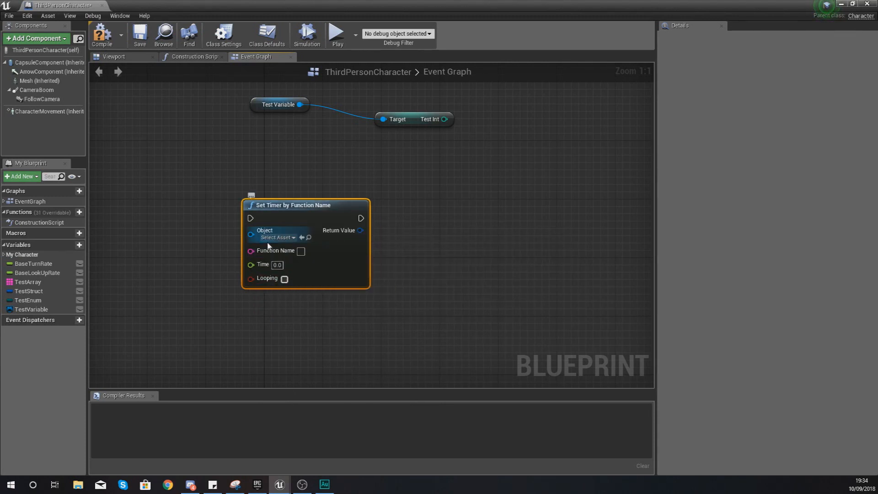
pyautogui.moveTo(269, 239)
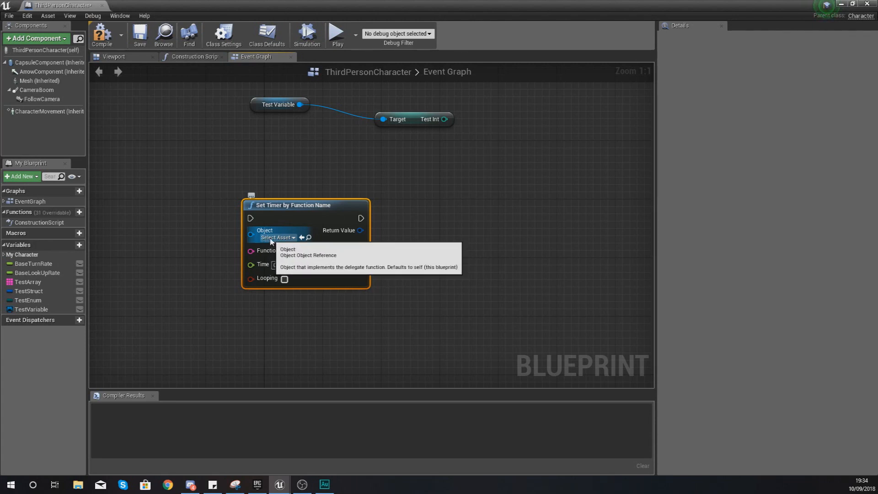
pyautogui.moveTo(298, 254)
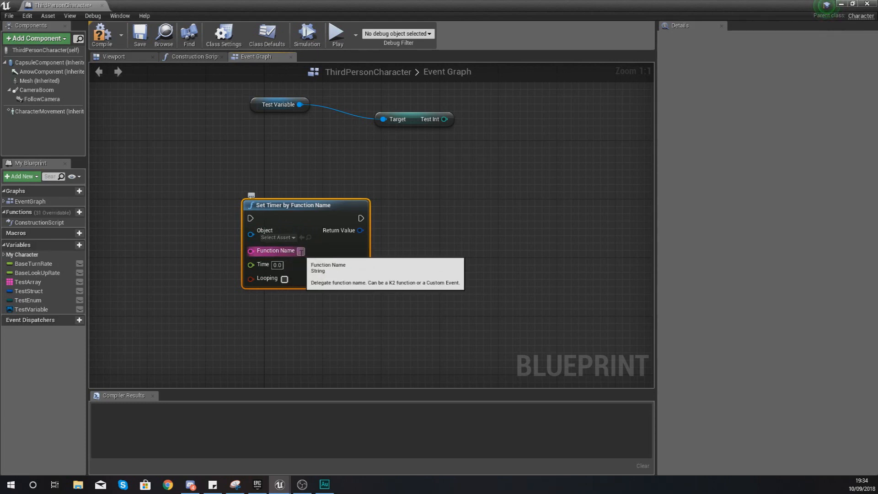
pyautogui.moveTo(279, 260)
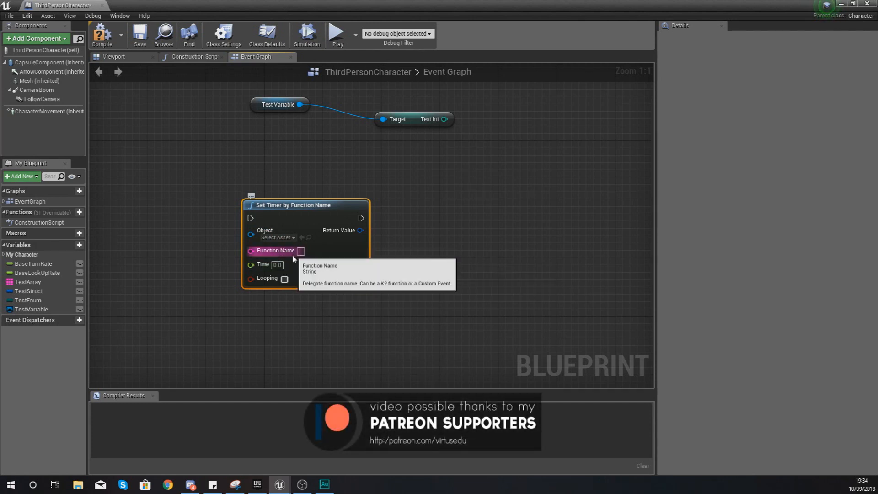
pyautogui.moveTo(275, 265)
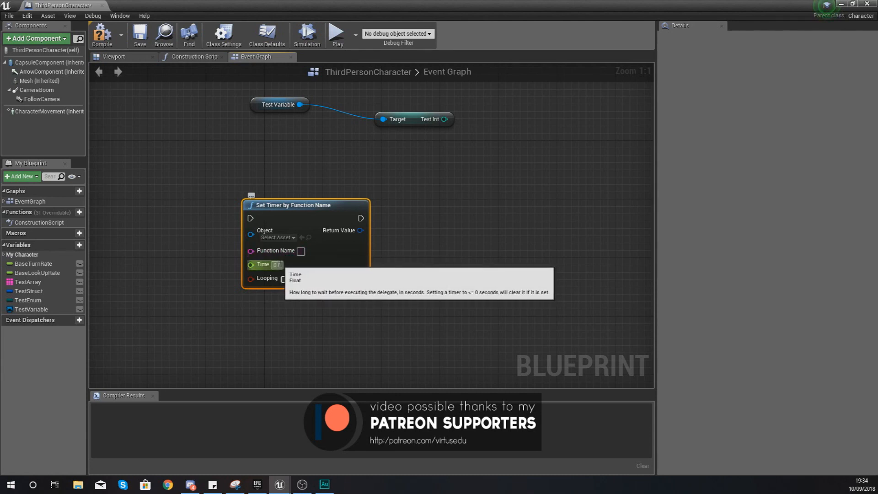
pyautogui.moveTo(295, 259)
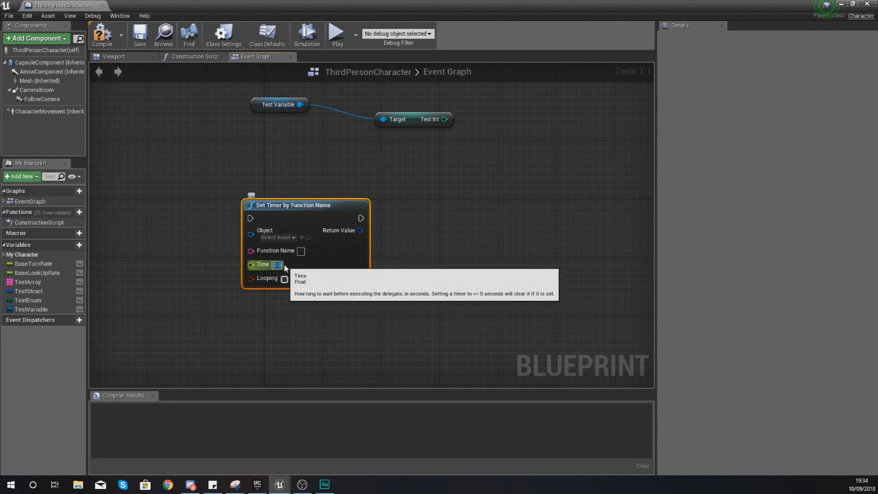
pyautogui.moveTo(285, 279)
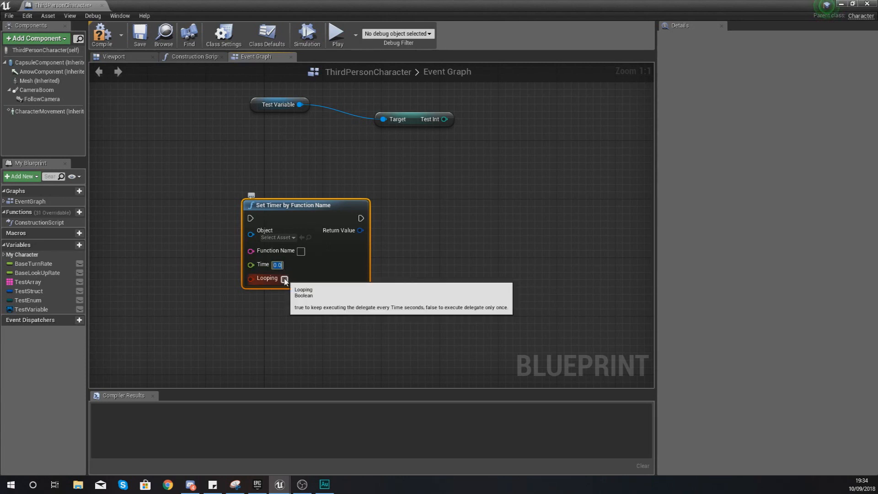
pyautogui.moveTo(348, 256)
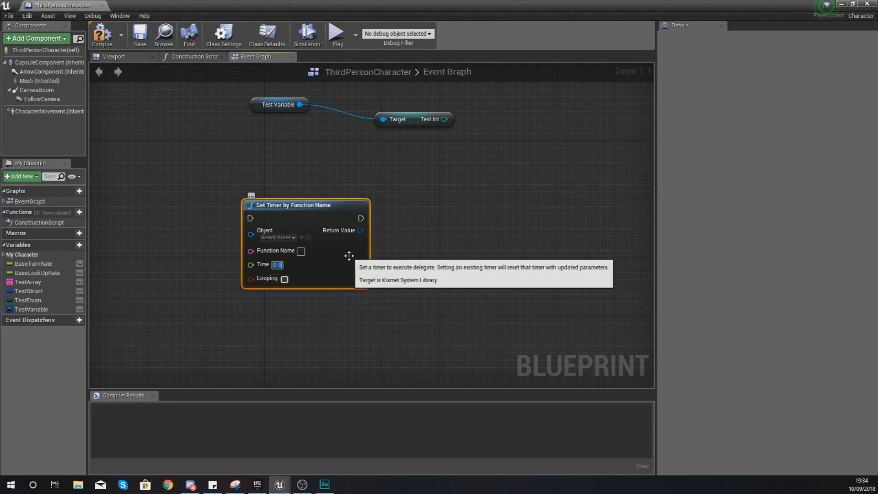
pyautogui.scroll(-3)
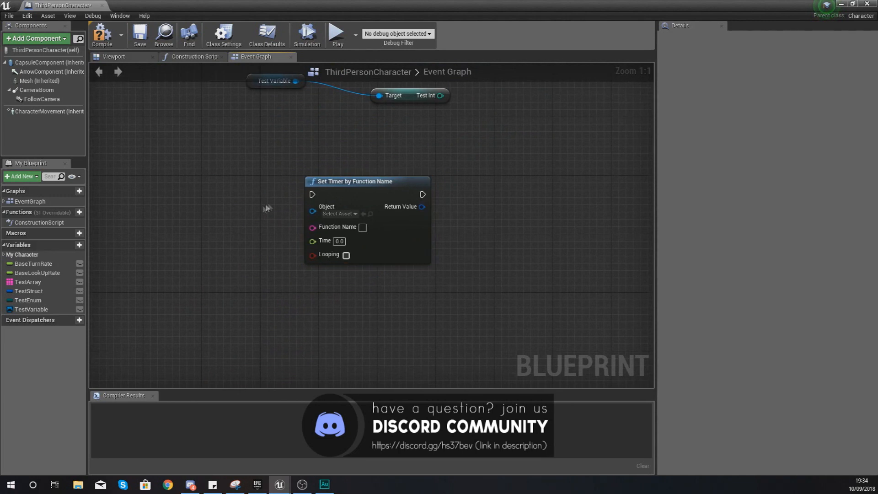
pyautogui.moveTo(353, 181)
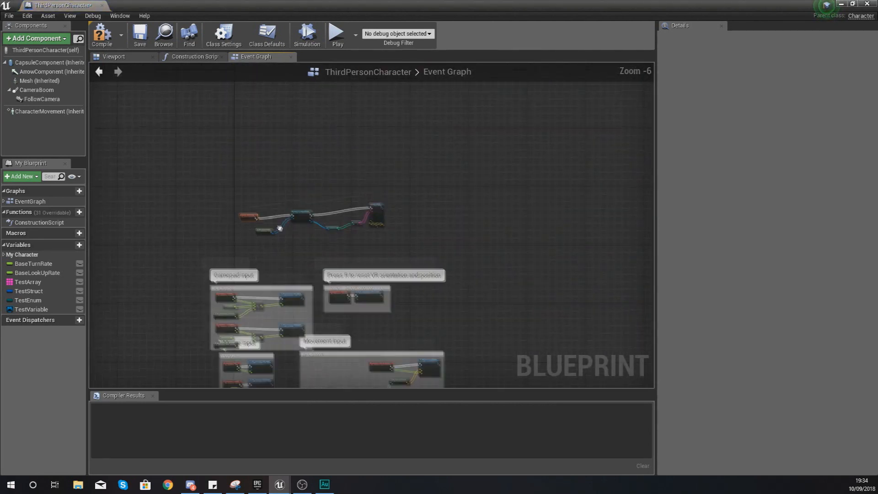
# - Wire Event BeginPlay's exec pin into the Set Timer by Function Name node
pyautogui.scroll(-3)
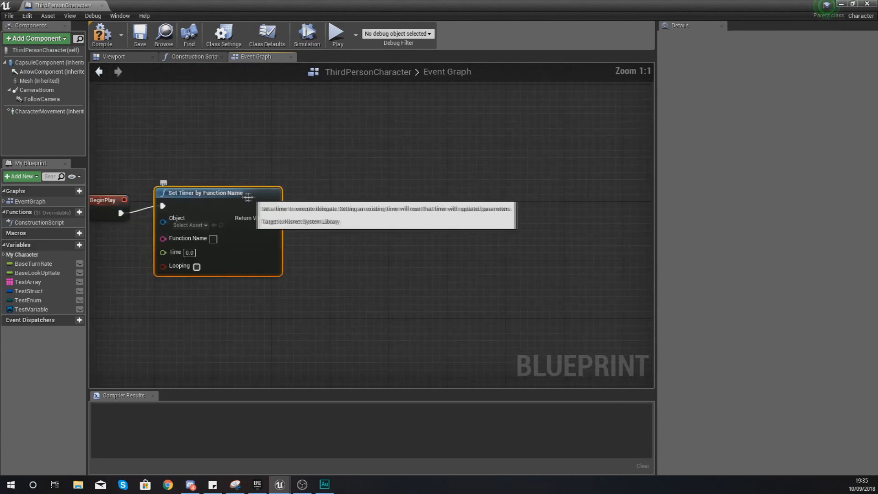
pyautogui.click(314, 193)
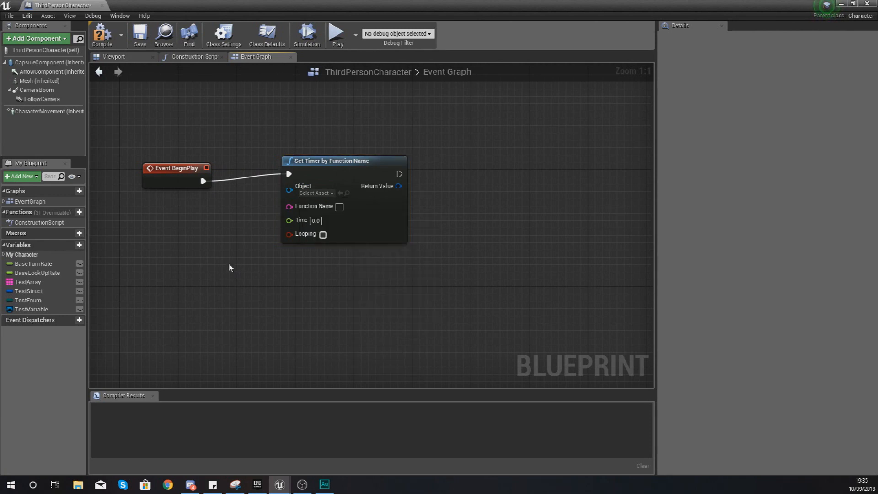
pyautogui.click(316, 193)
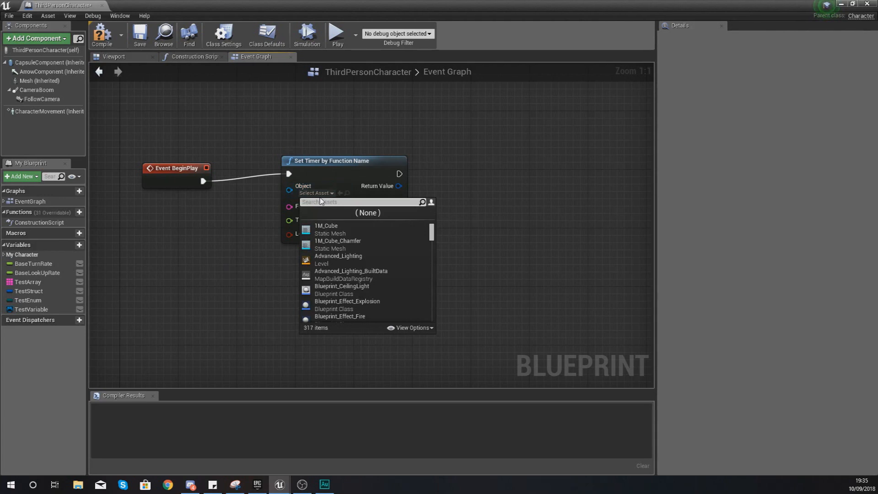
pyautogui.moveTo(328, 289)
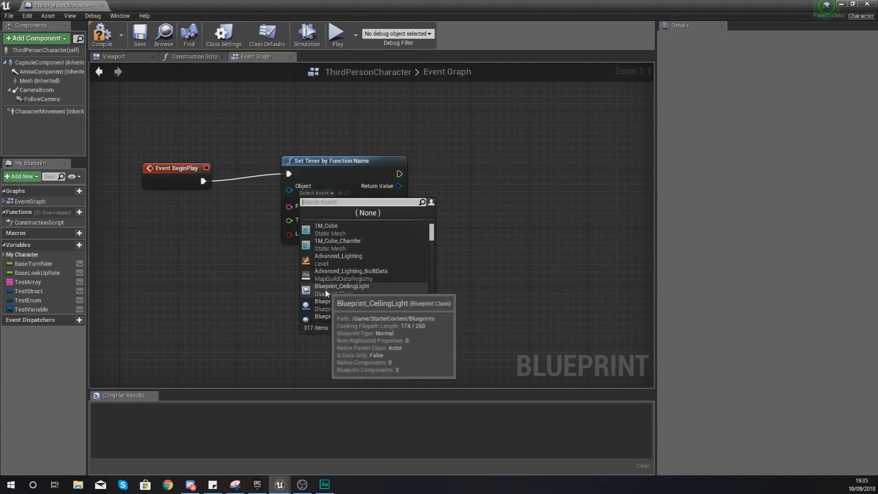
pyautogui.click(342, 286)
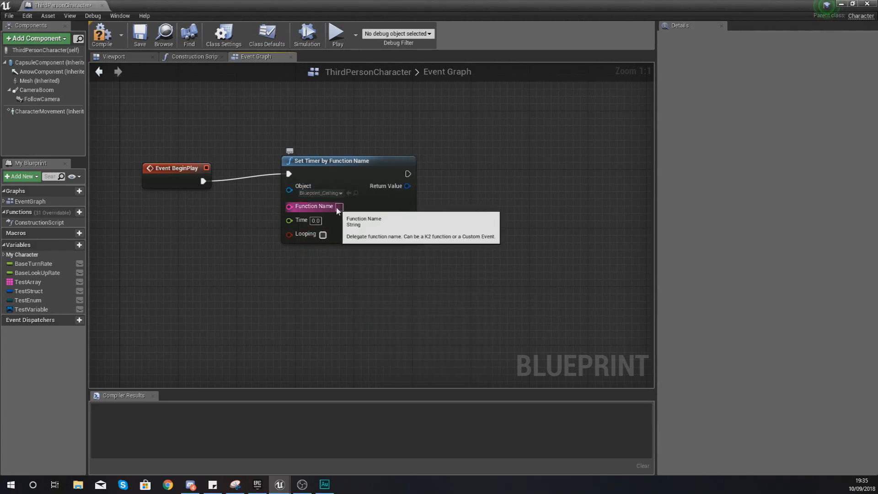
pyautogui.moveTo(340, 197)
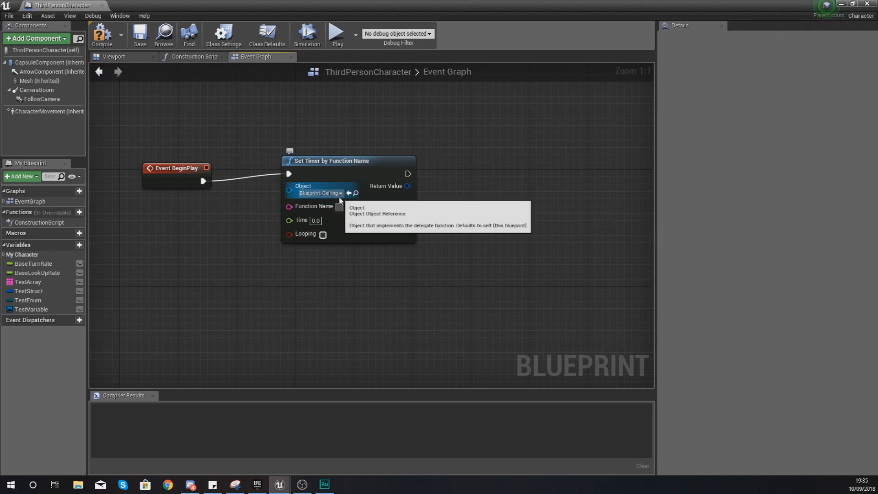
pyautogui.moveTo(318, 193)
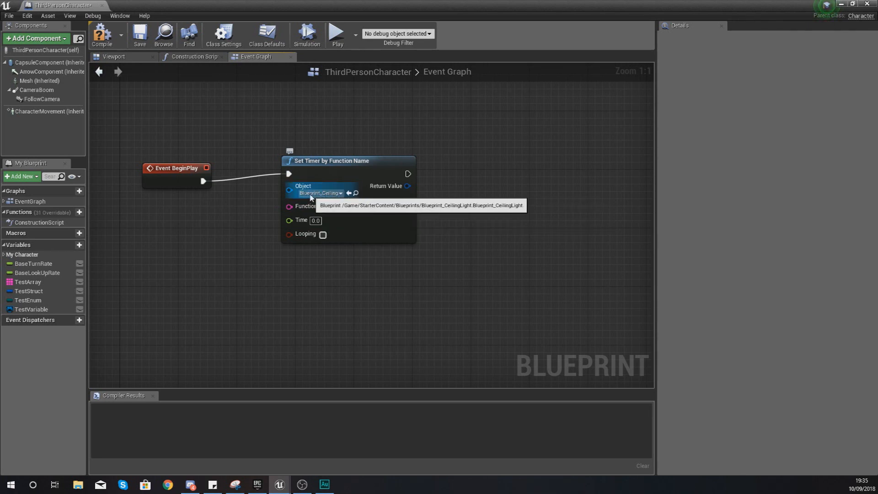
pyautogui.click(320, 193)
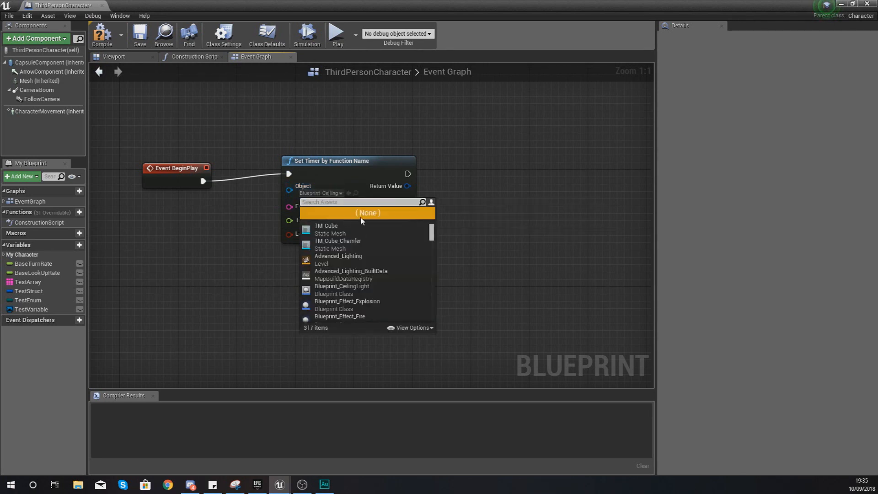
pyautogui.click(367, 212)
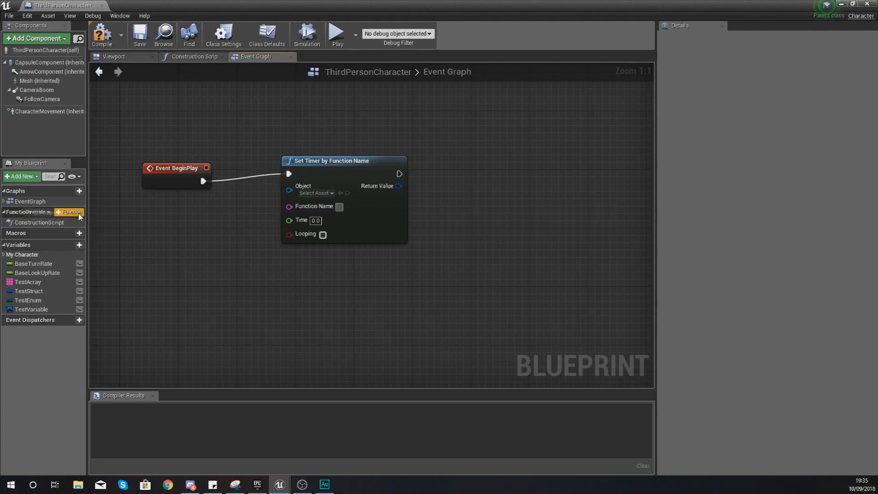
# - Create a Test function whose entry node feeds a Print String with In String 'Hello'
pyautogui.click(62, 212)
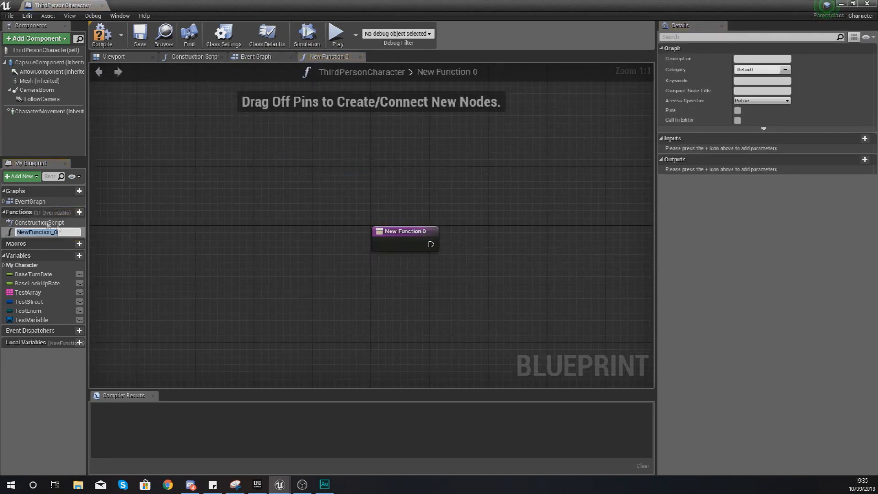
pyautogui.write('Test')
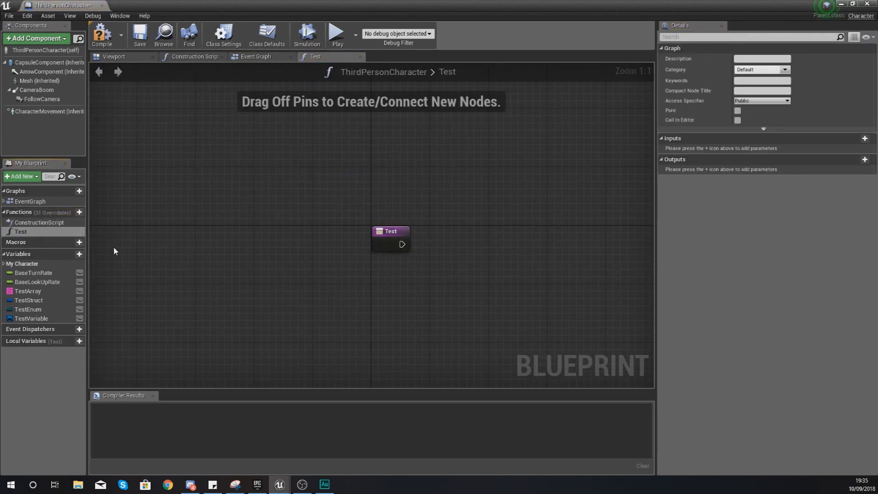
pyautogui.moveTo(391, 235); pyautogui.dragTo(235, 214)
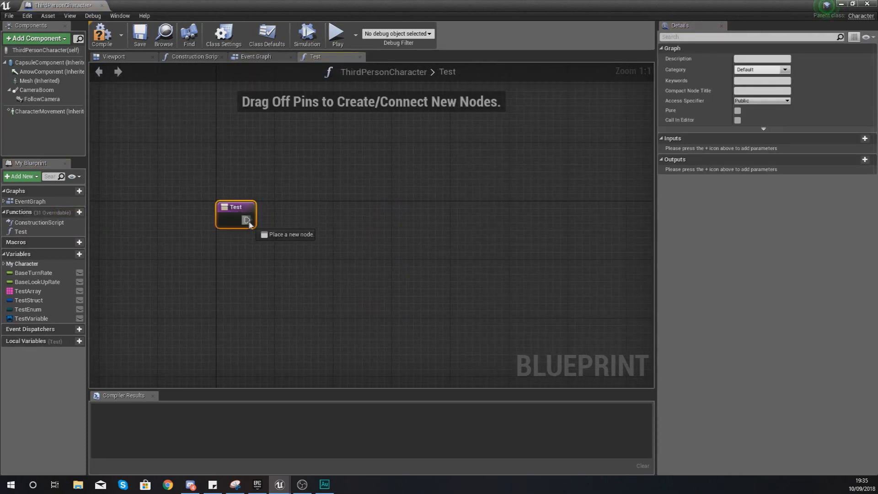
pyautogui.moveTo(247, 220); pyautogui.dragTo(316, 213)
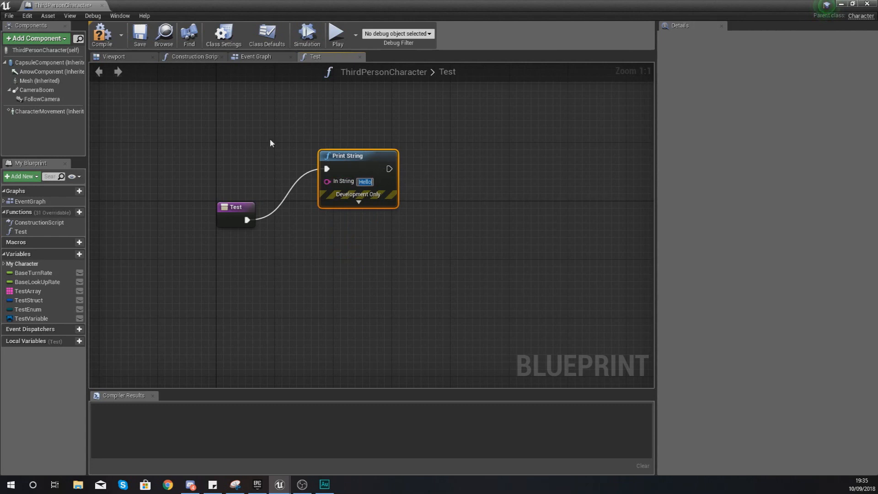
pyautogui.click(256, 57)
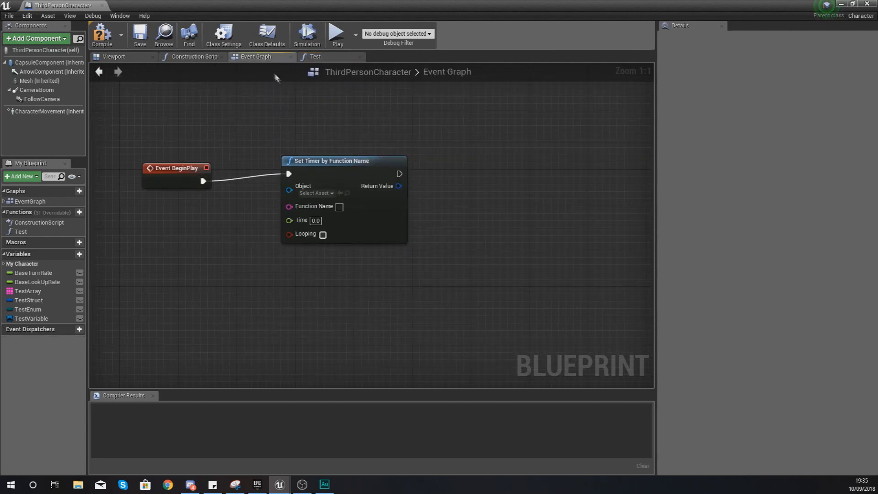
# - Set the timer node's Function Name to Test
pyautogui.click(339, 207)
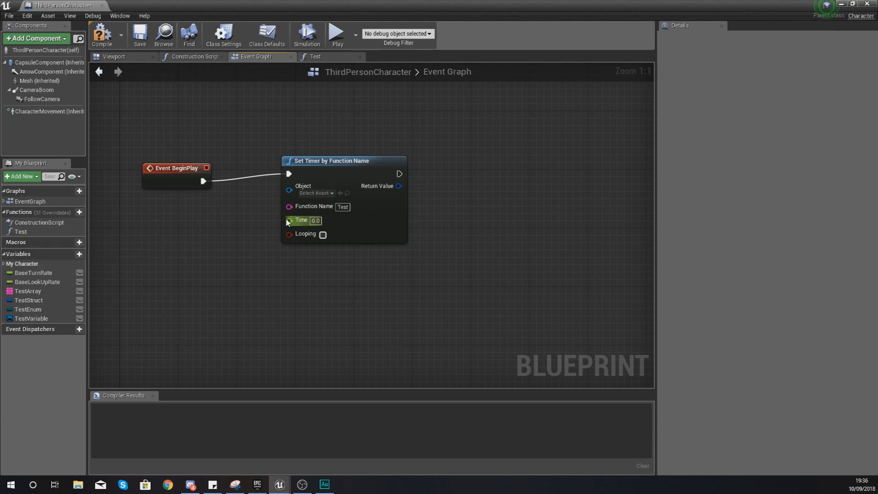
pyautogui.moveTo(289, 219)
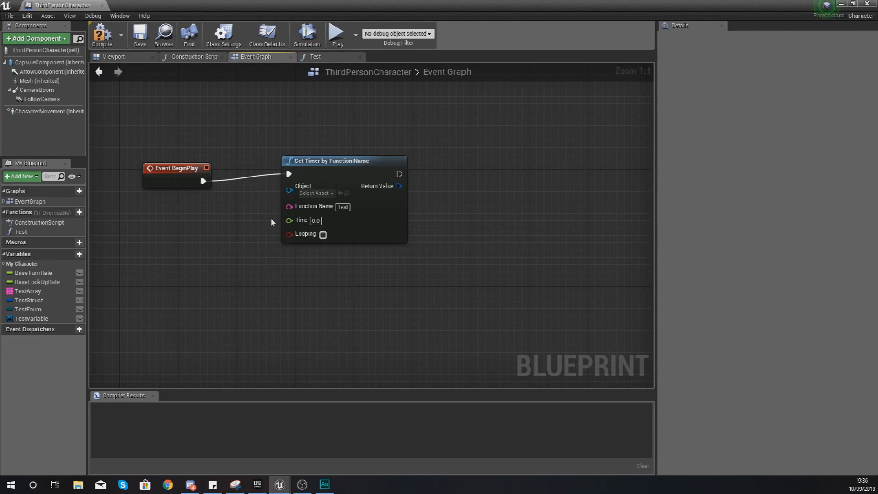
pyautogui.moveTo(301, 219)
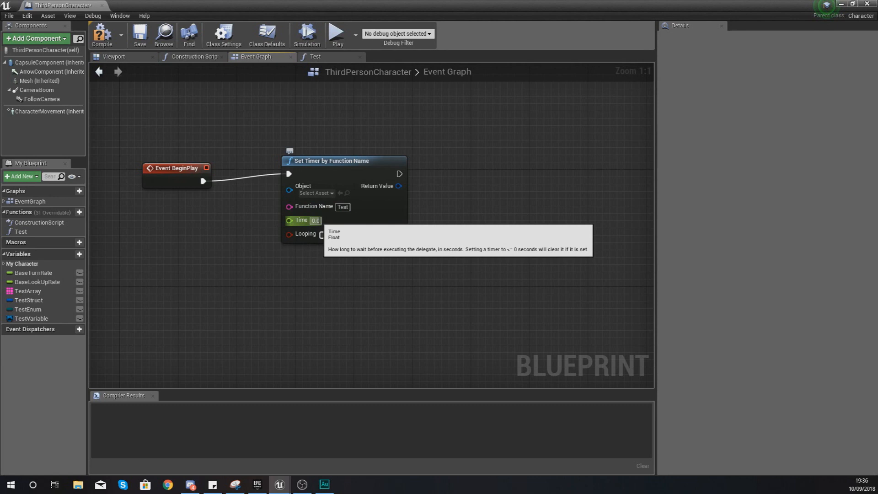
# - Set the timer's Time to 1 second and leave Looping ticked
pyautogui.click(314, 220)
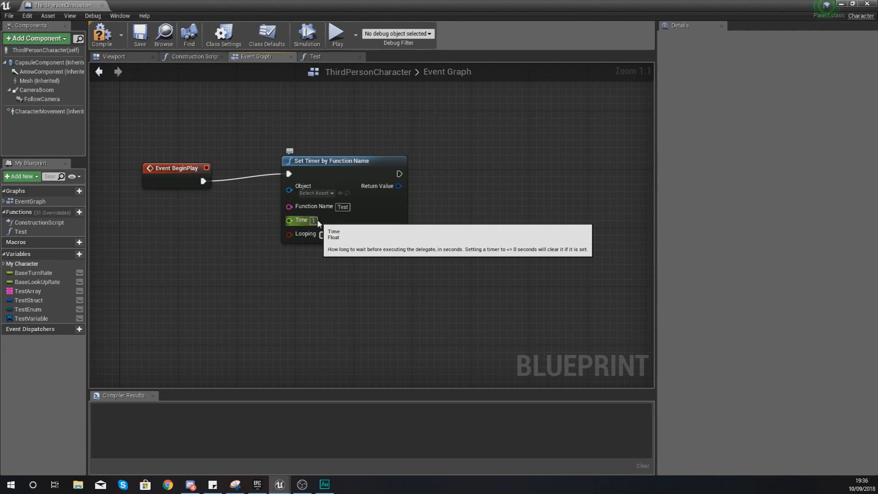
pyautogui.moveTo(318, 230)
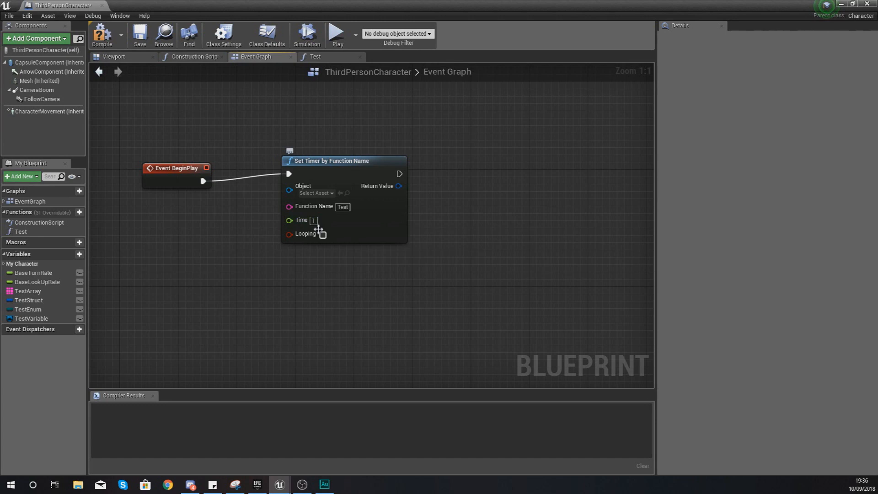
pyautogui.moveTo(322, 236)
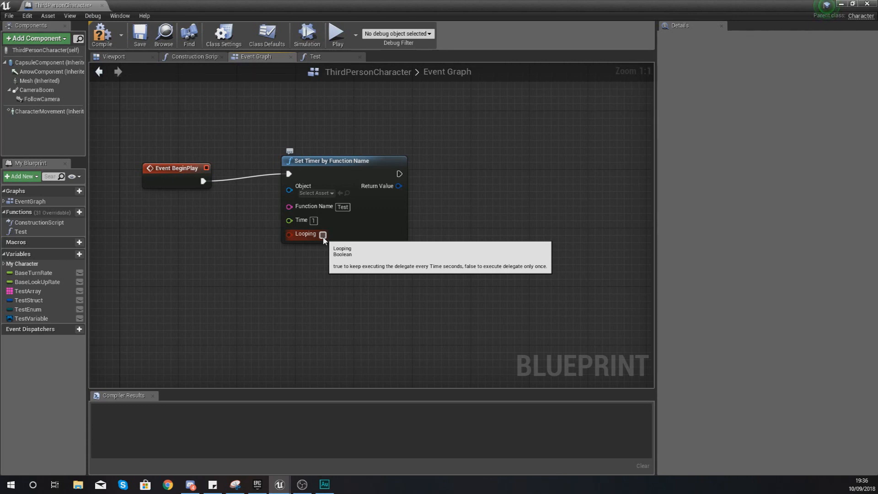
pyautogui.click(322, 234)
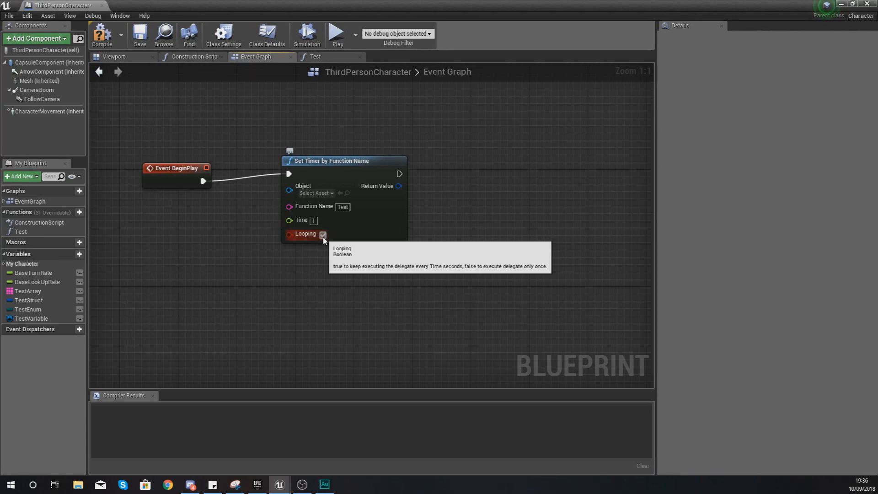
pyautogui.click(322, 234)
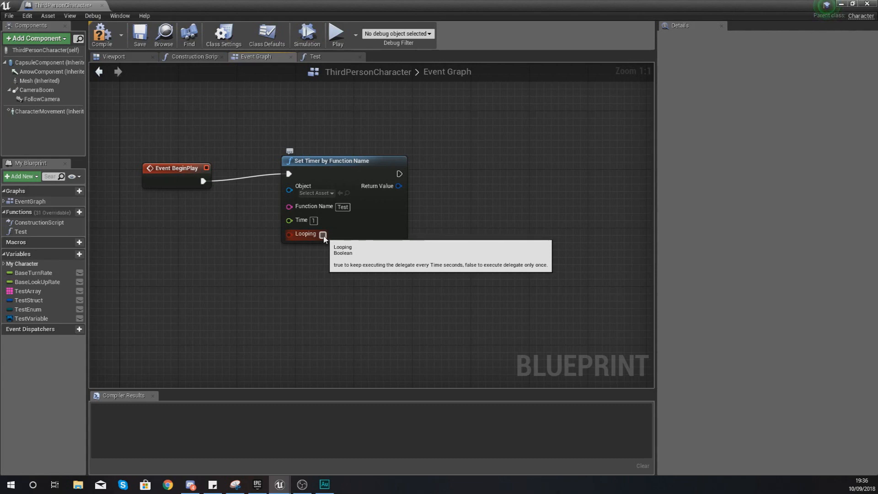
pyautogui.click(322, 234)
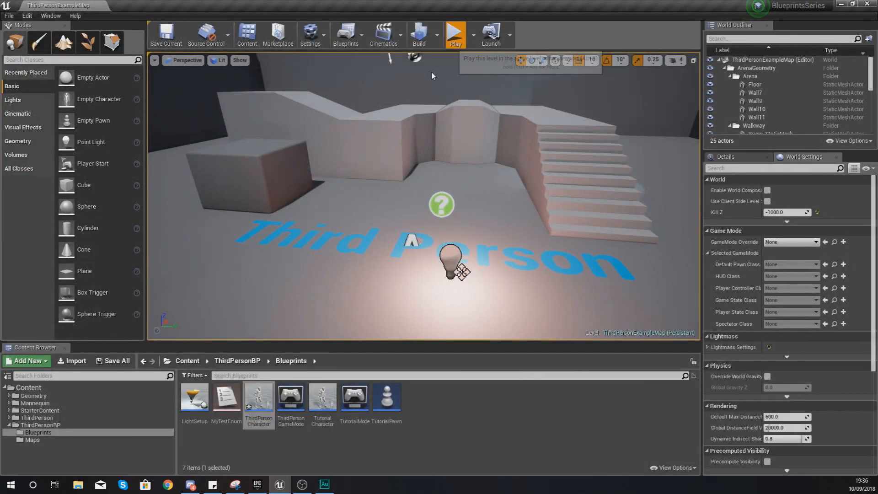
# - Run a play test of the Third Person map and stop it
pyautogui.click(455, 31)
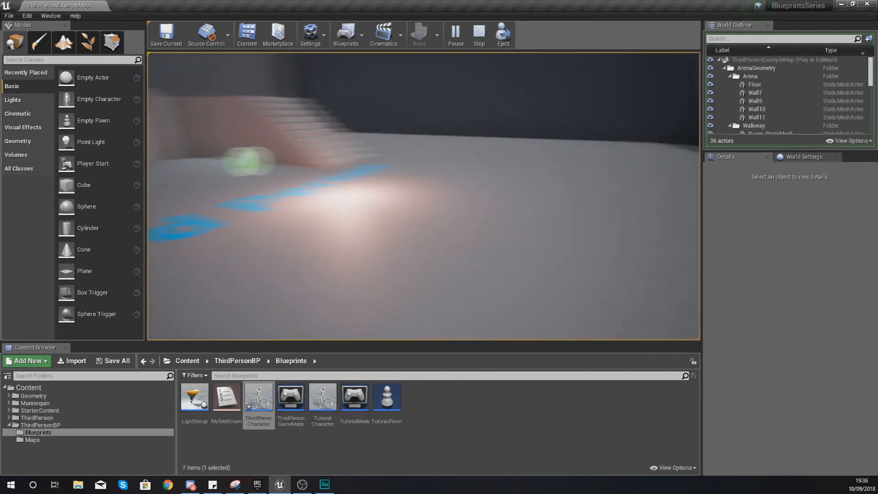
pyautogui.click(479, 33)
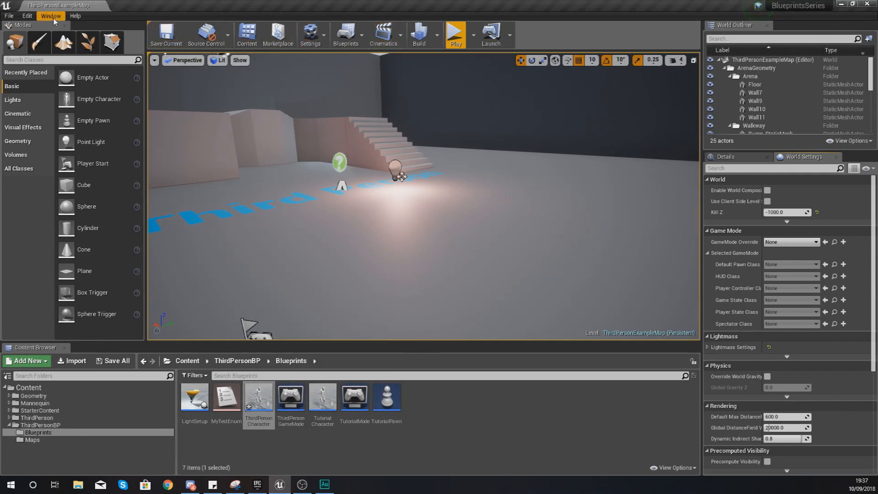
# - Set GameMode Override to ThirdPersonGameMode, then play-test to see 'Hello' printed repeatedly
pyautogui.click(49, 16)
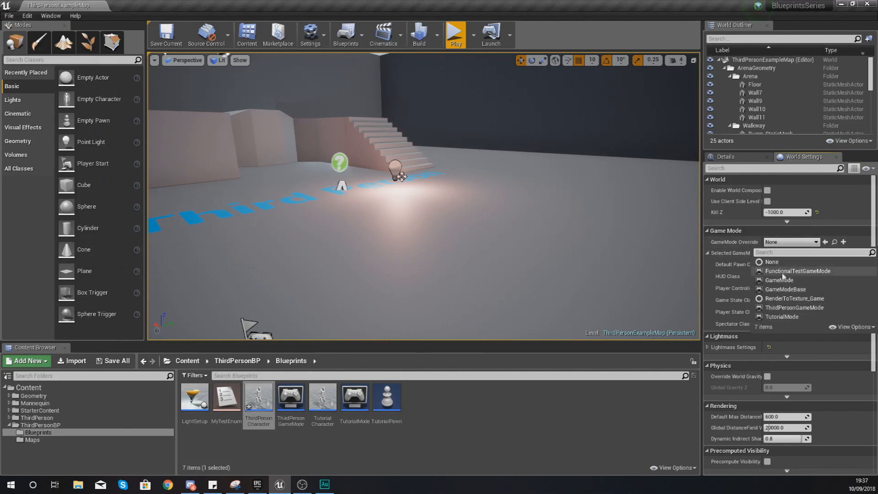
pyautogui.click(794, 307)
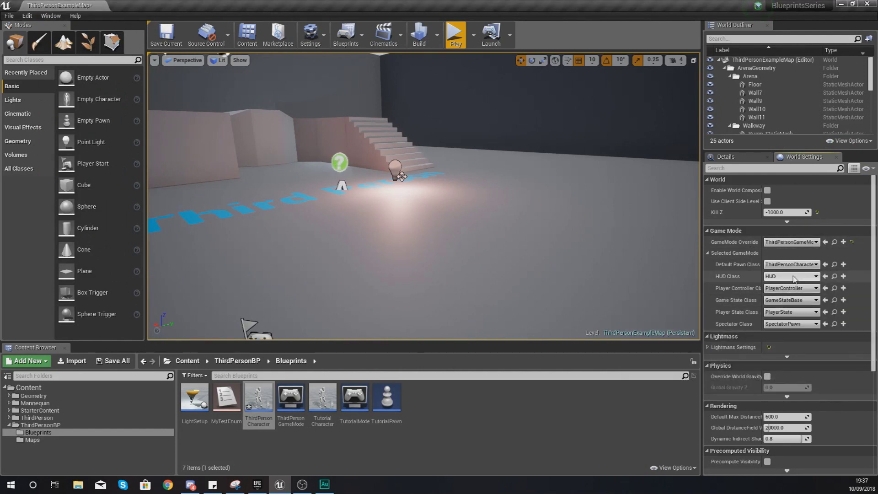
pyautogui.click(456, 32)
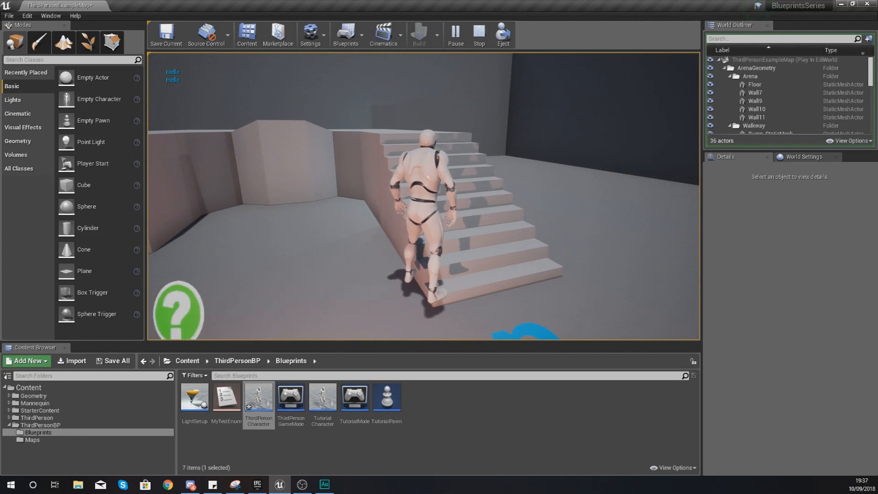
pyautogui.click(479, 35)
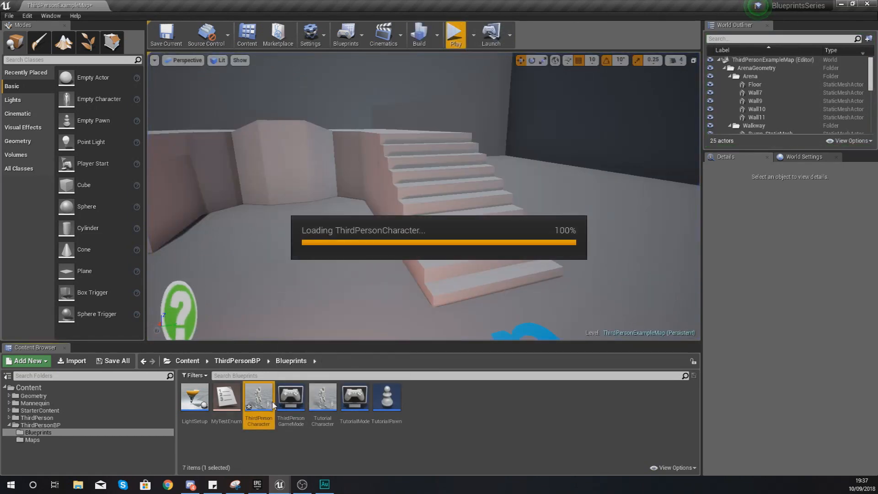
# - Back in ThirdPersonCharacter, add an Event Tick feeding a Delay node with Duration 1
pyautogui.doubleClick(258, 397)
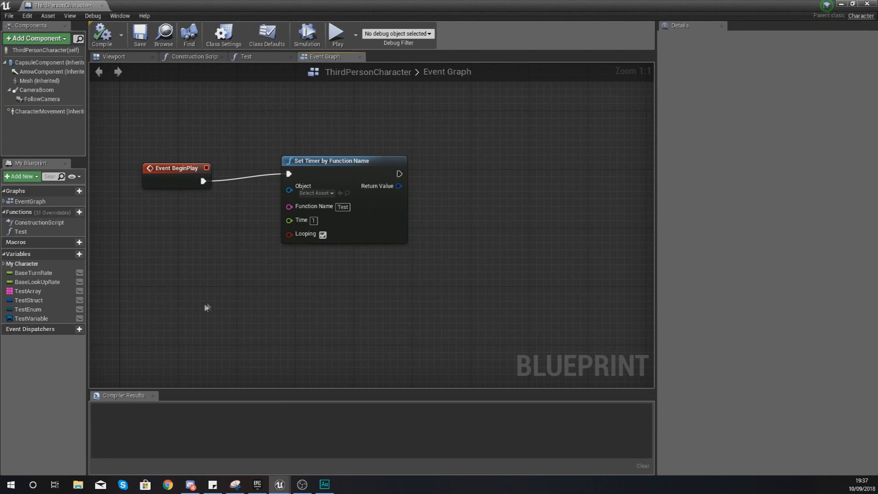
pyautogui.moveTo(187, 319)
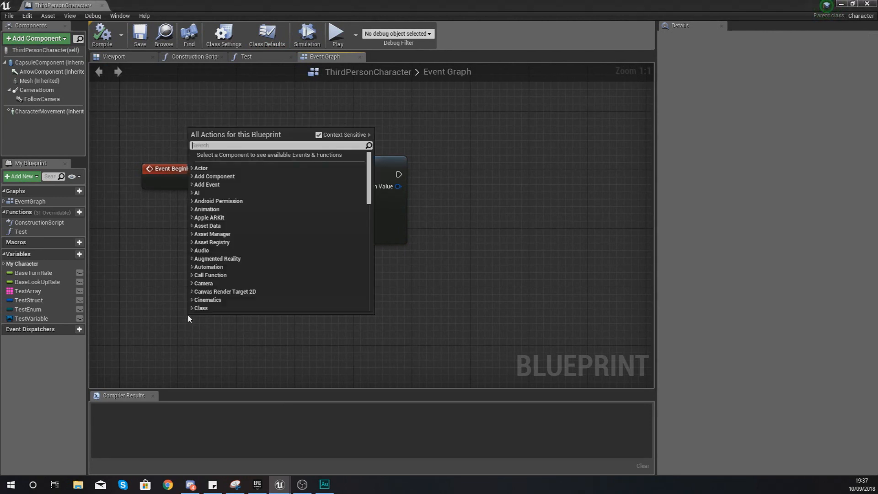
pyautogui.write('evem')
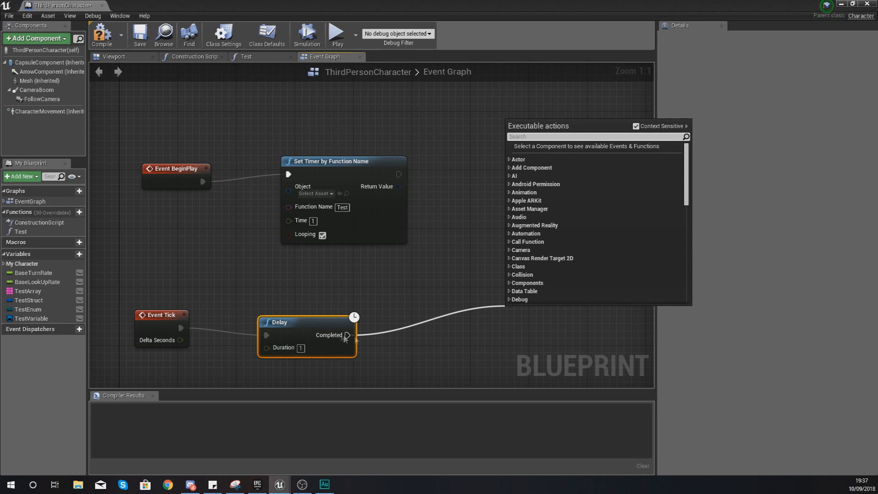
# - Dismiss the node search and deselect the Tick and Delay nodes, leaving Completed unwired
pyautogui.click(436, 322)
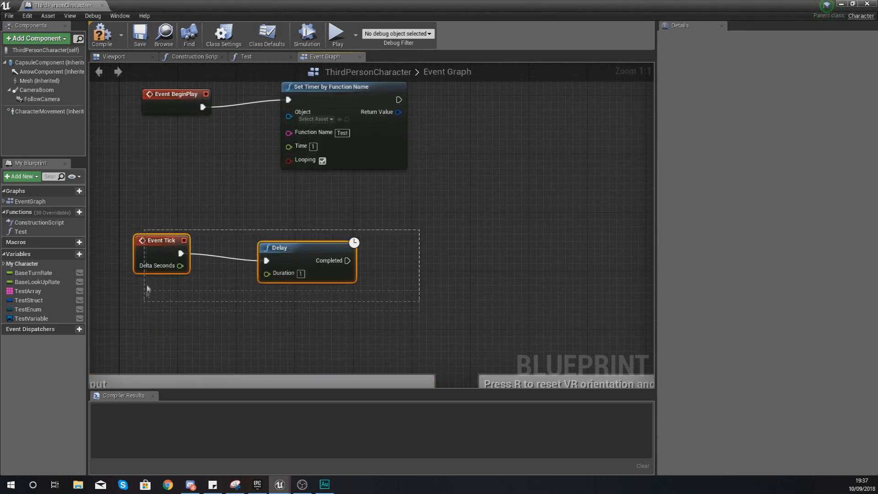
pyautogui.click(125, 340)
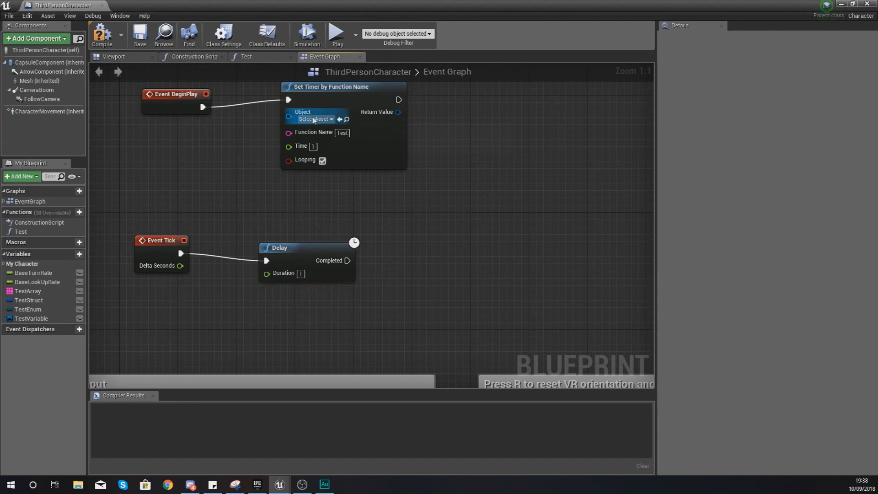
pyautogui.moveTo(317, 111)
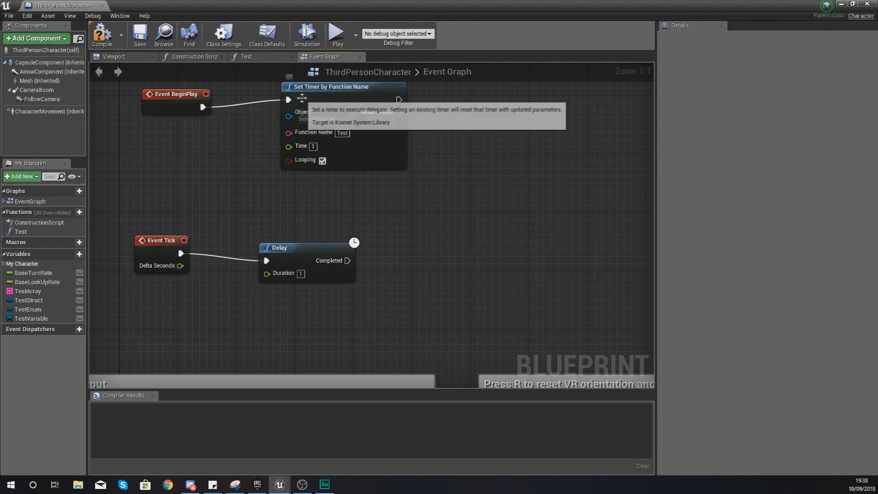
pyautogui.moveTo(318, 137)
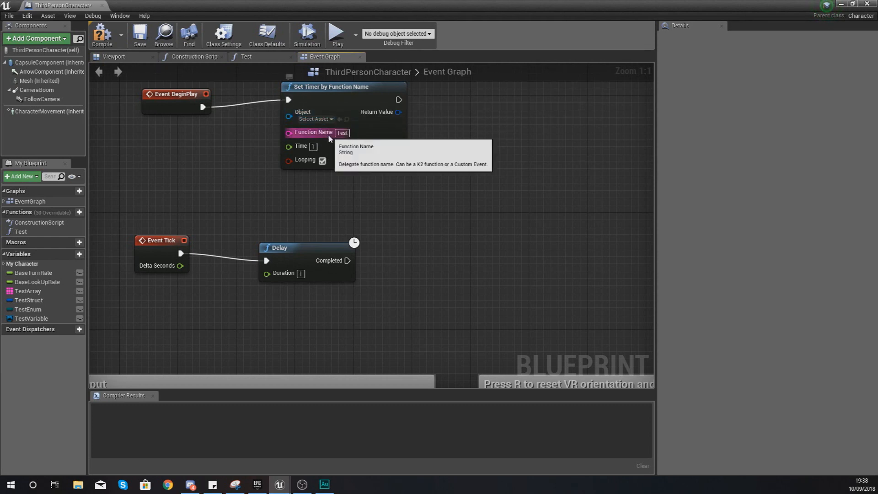